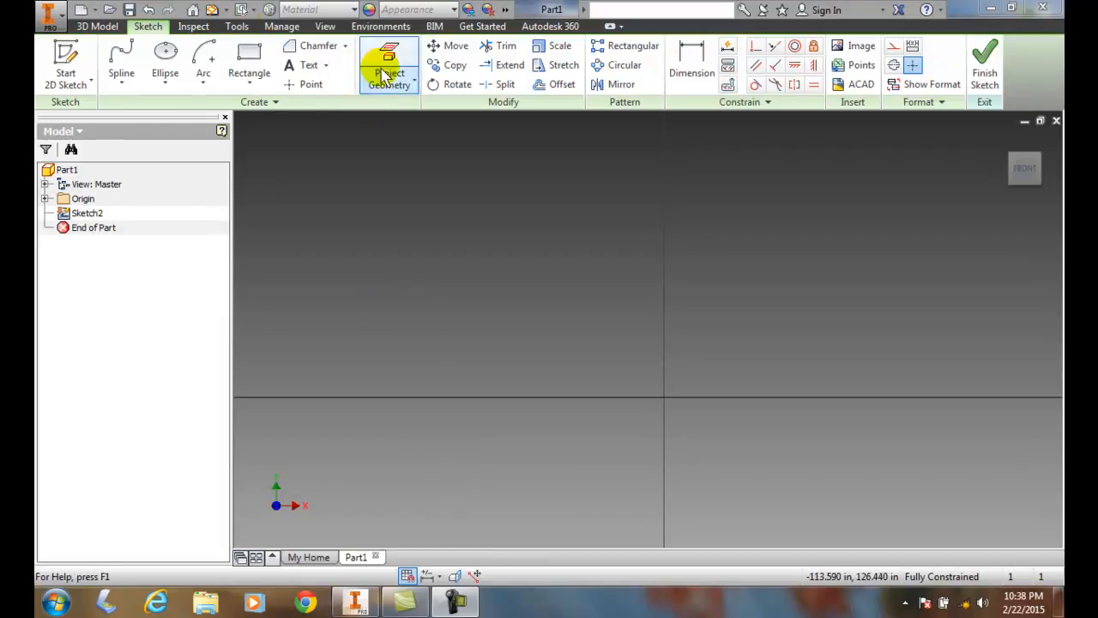
Step: Expand the Spline dropdown to view the Spline Control Vertex description and preview
left_click(121, 73)
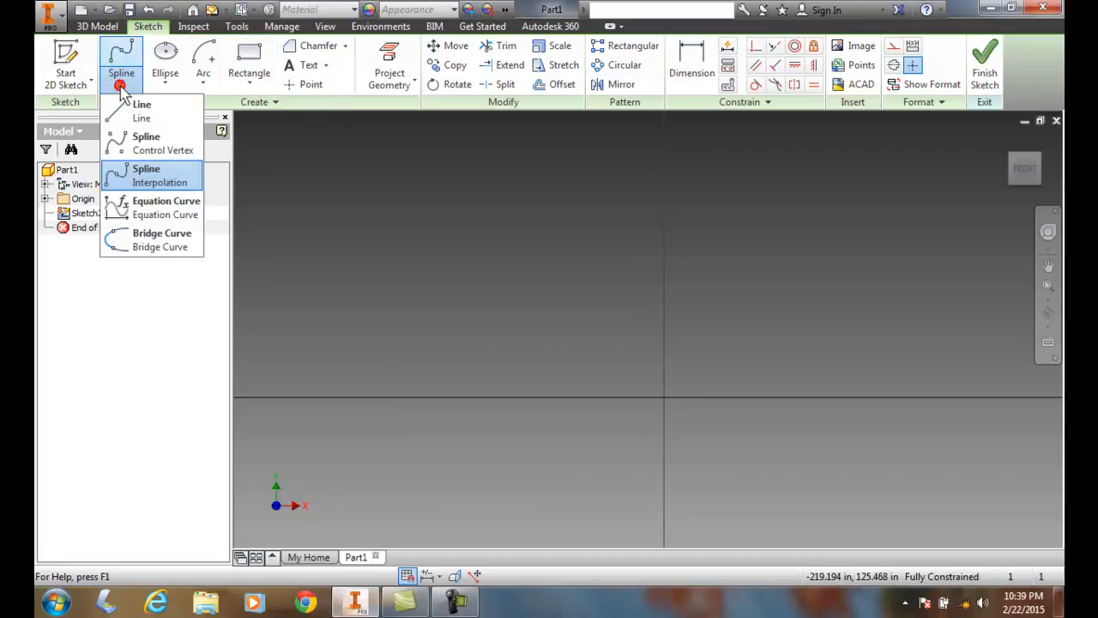
mouse_move(155, 144)
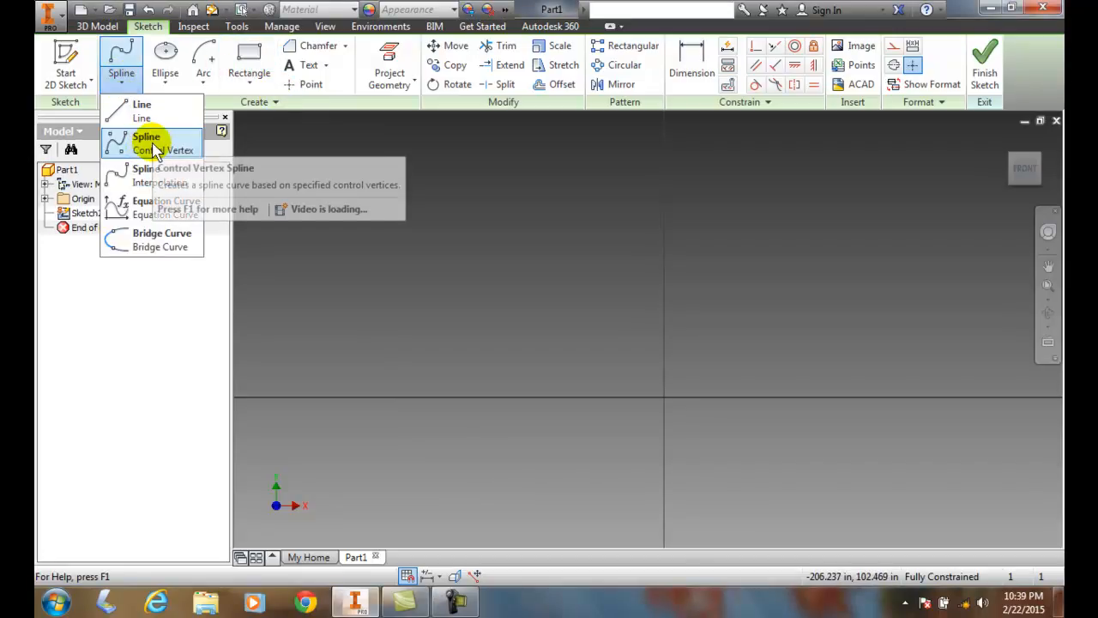
mouse_move(155, 145)
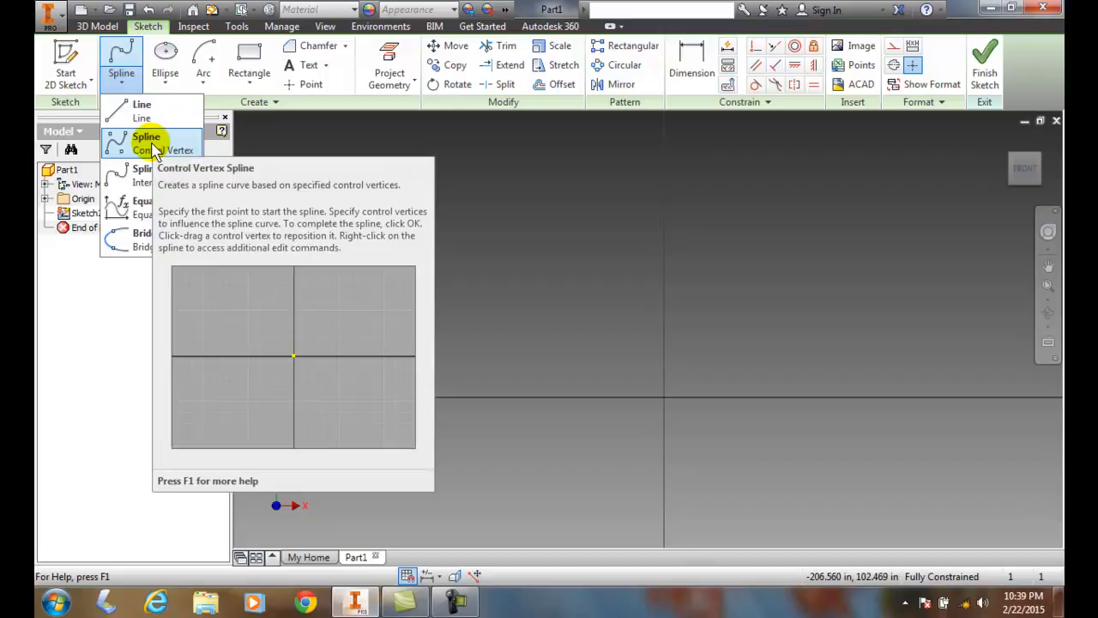
mouse_move(193, 406)
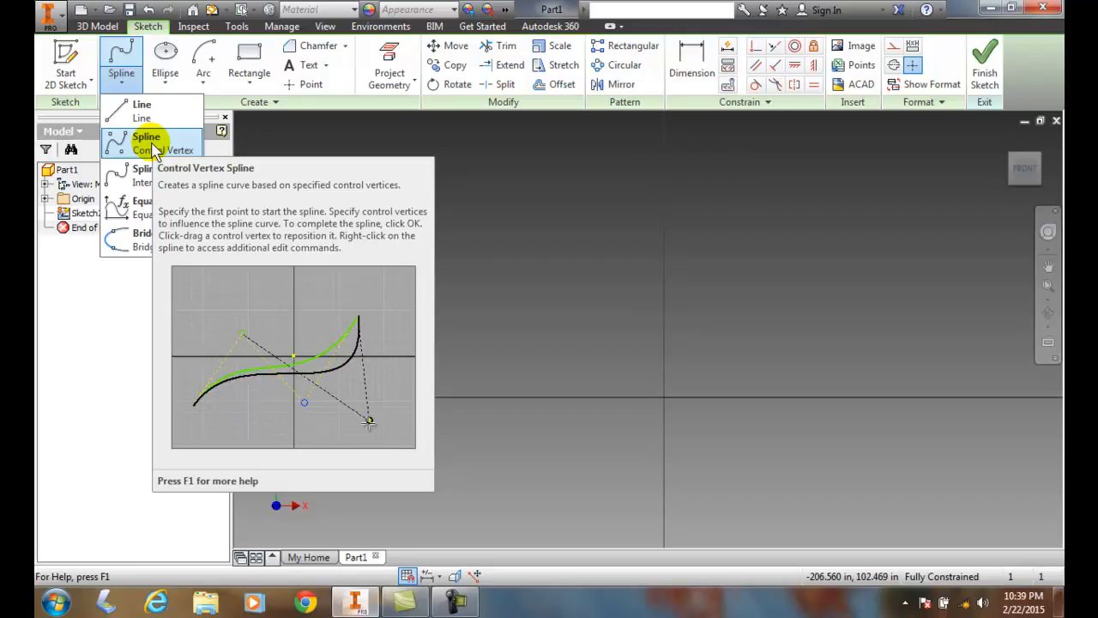
Step: Draw a control vertex spline across the horizontal axis with a zigzag of three control vertices
left_click(159, 149)
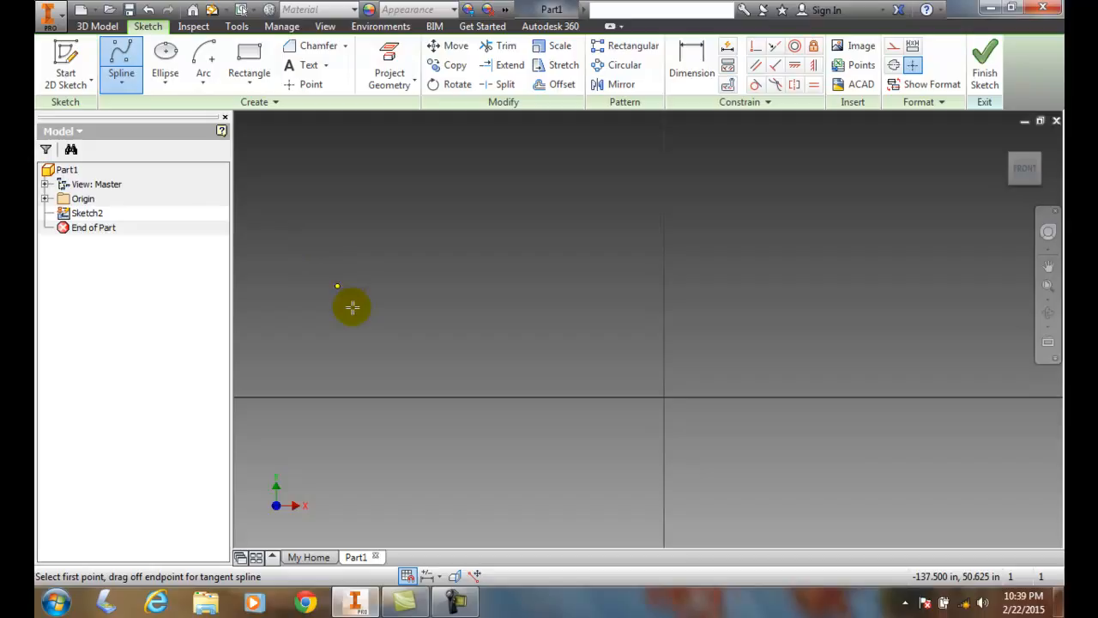
mouse_move(344, 392)
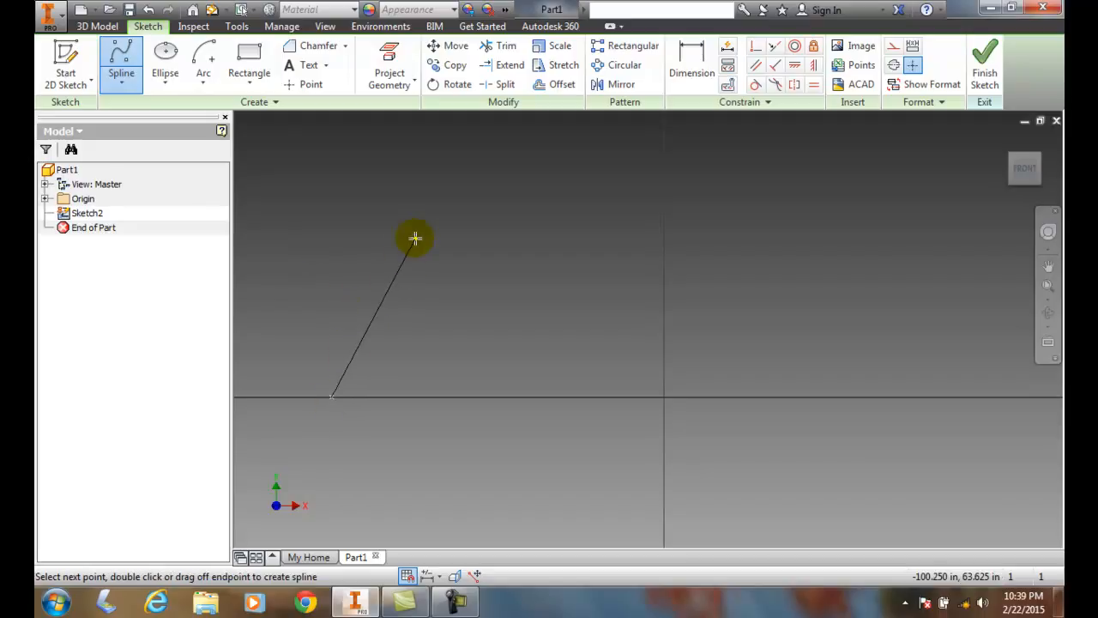
left_click(554, 519)
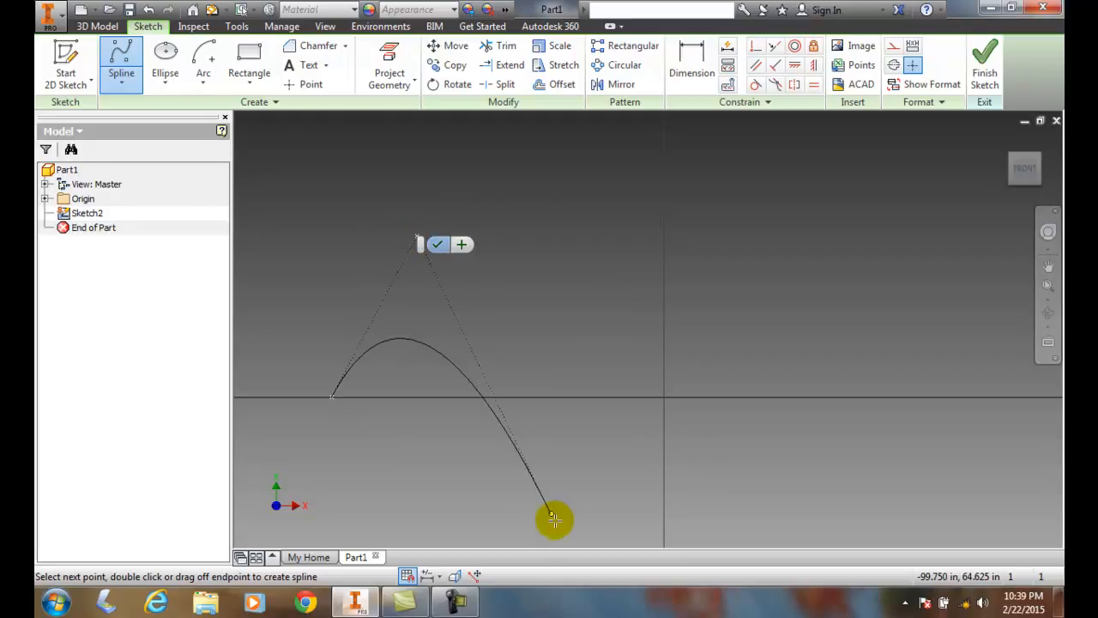
left_click(742, 249)
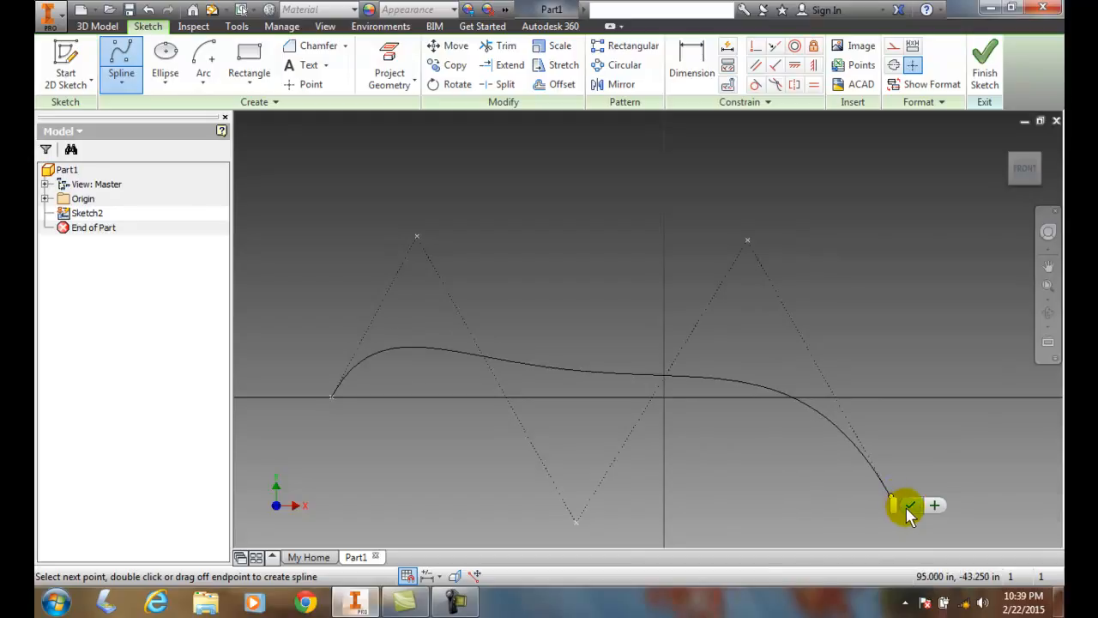
mouse_move(909, 510)
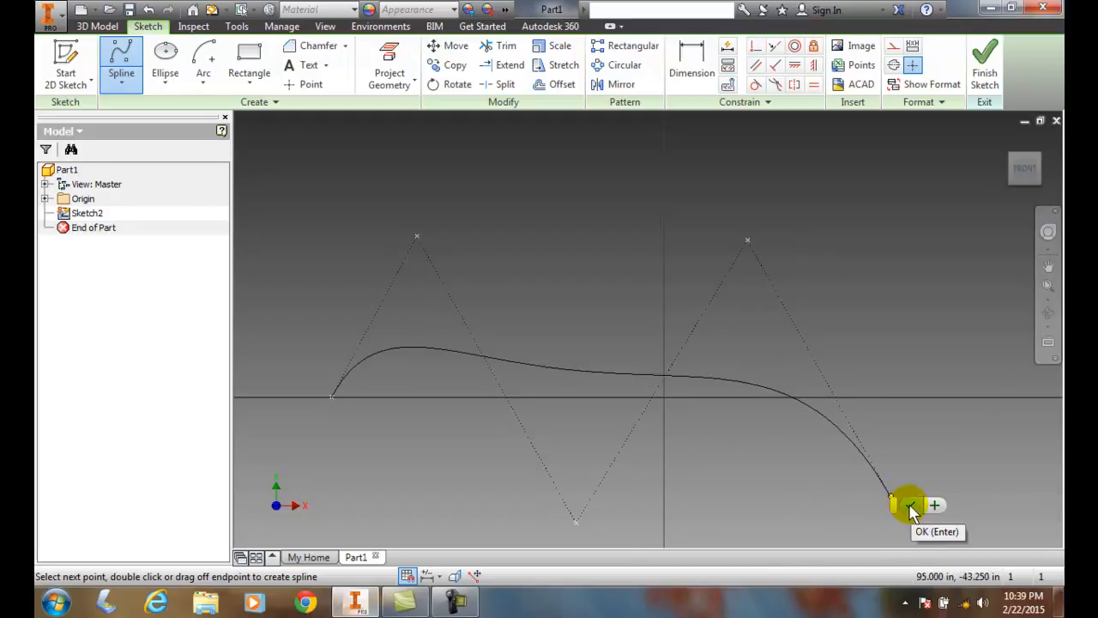
left_click(912, 505)
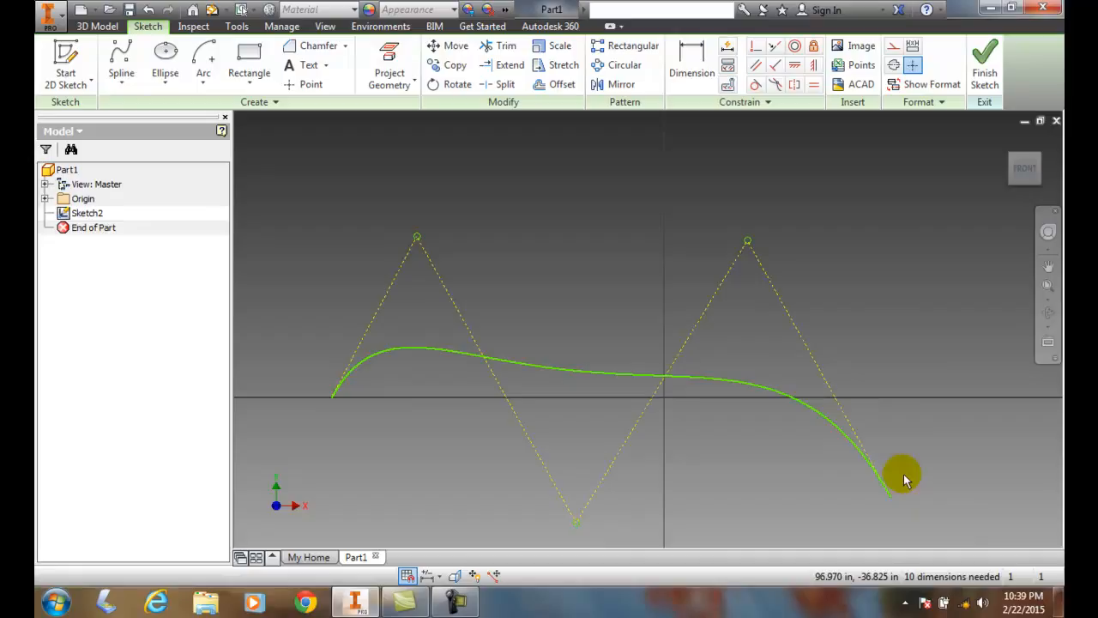
mouse_move(459, 334)
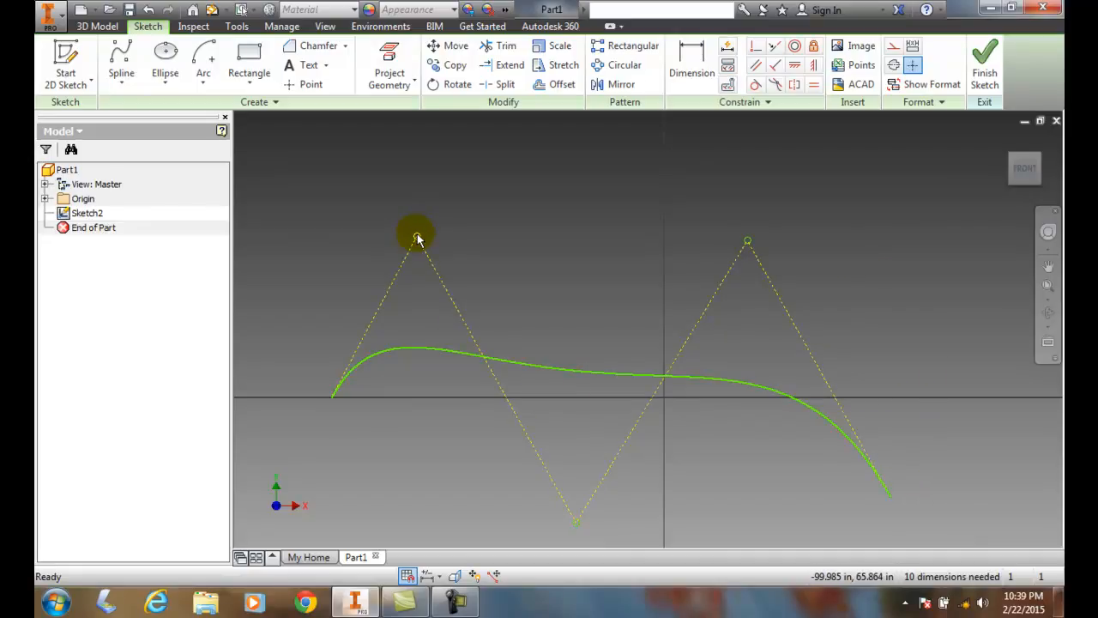
Step: Drag the upper-left, lower and right control vertices for a narrower curve with deeper zigzag
left_click_drag(416, 238, 418, 225)
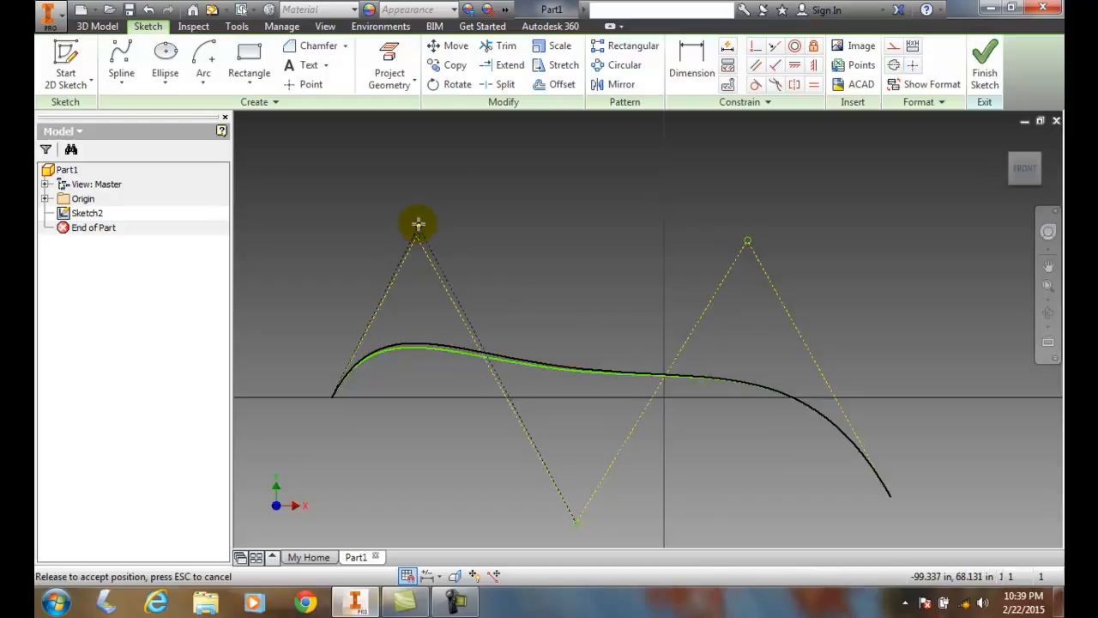
left_click_drag(419, 223, 418, 138)
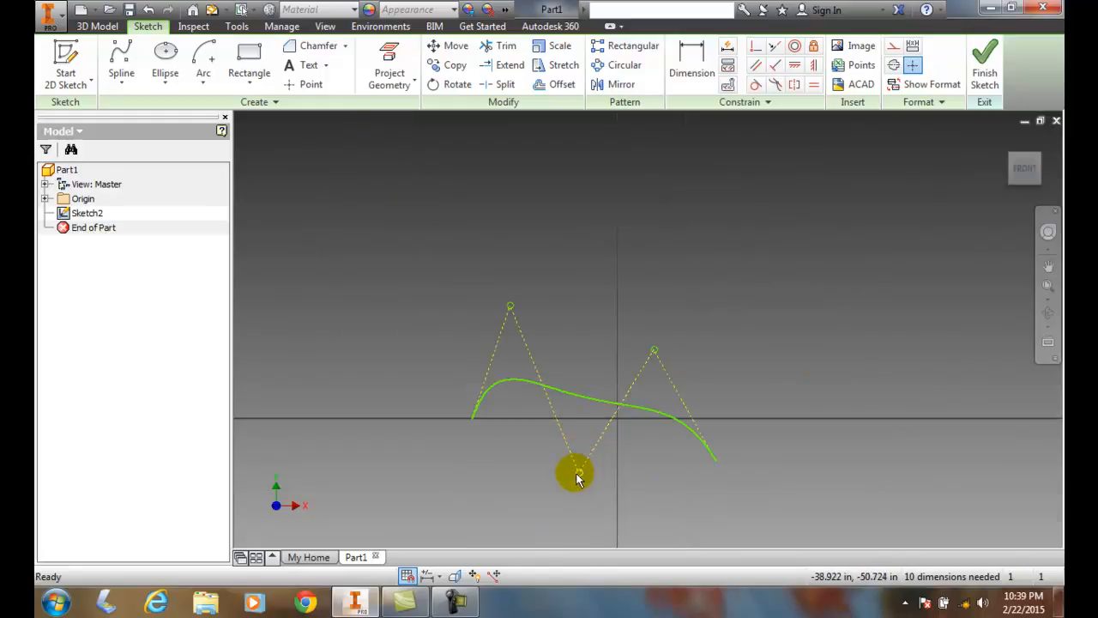
left_click_drag(579, 476, 530, 531)
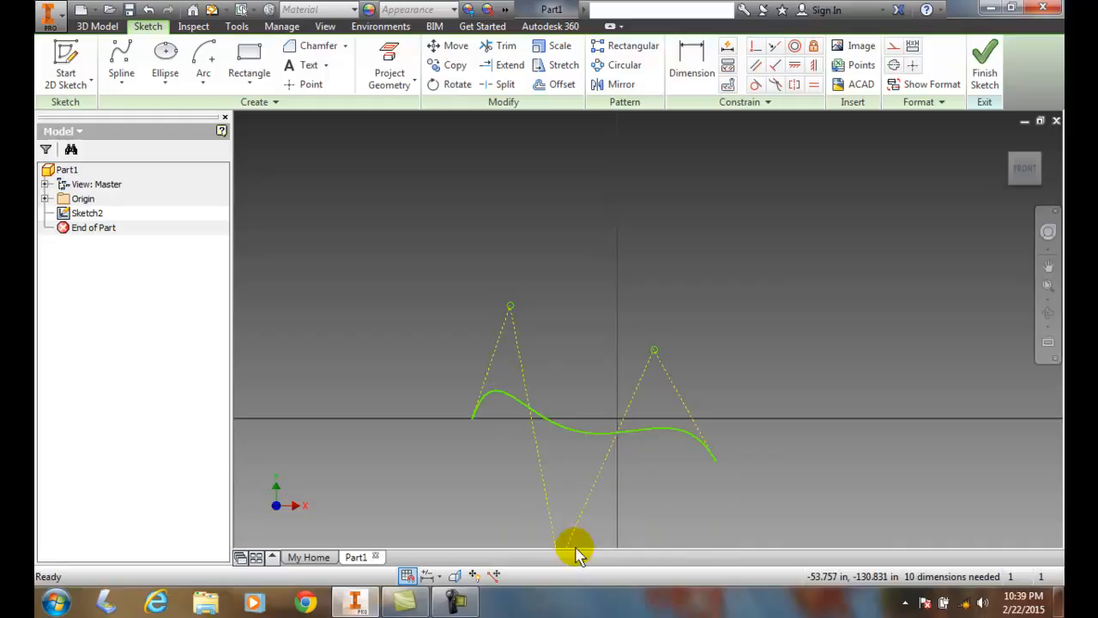
left_click_drag(575, 549, 654, 347)
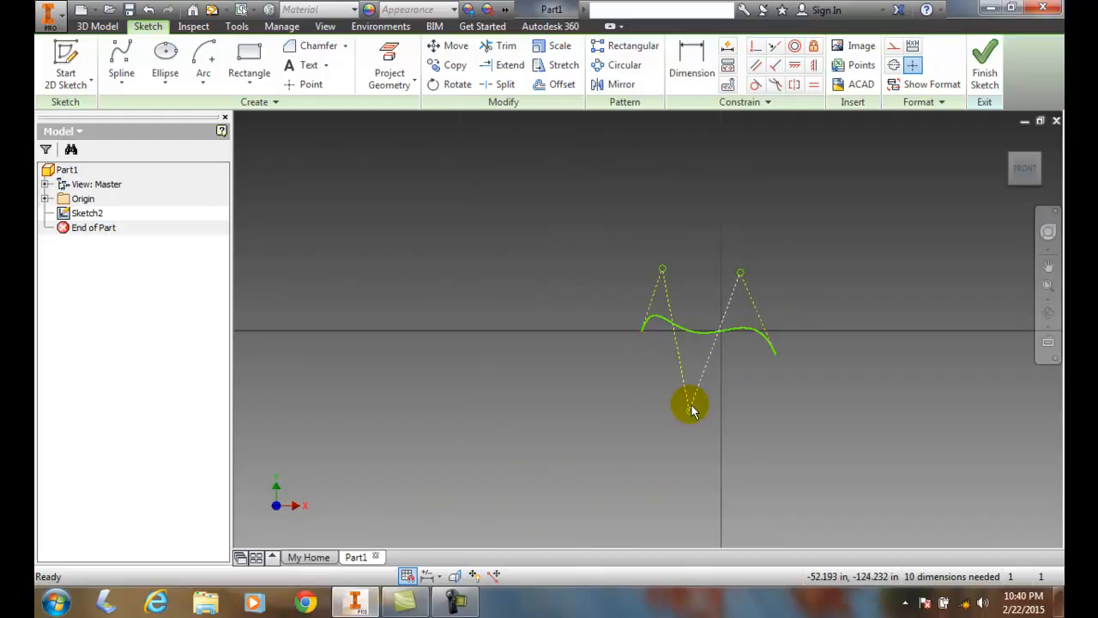
left_click_drag(690, 403, 733, 463)
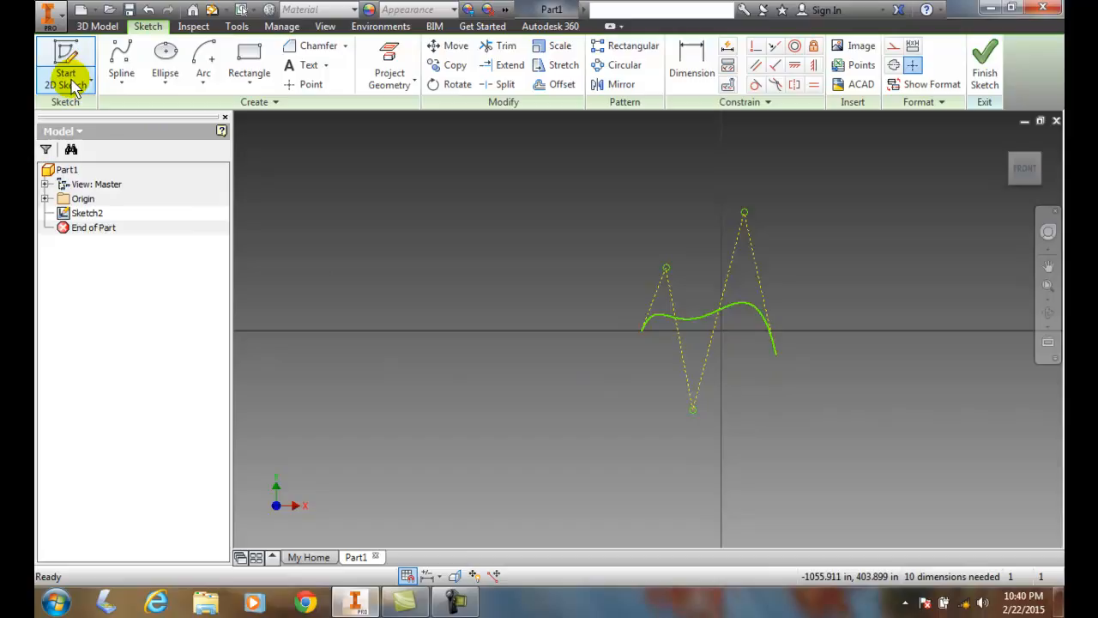
Step: Draw a short horizontal line below the spline and begin a spline at its right end
left_click(121, 56)
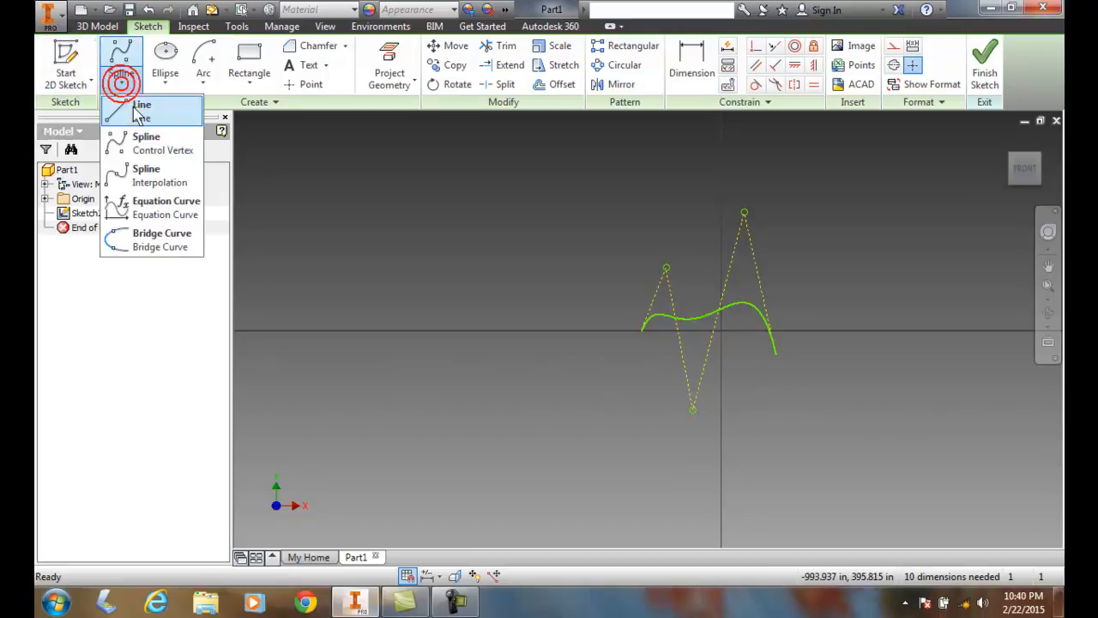
left_click(141, 104)
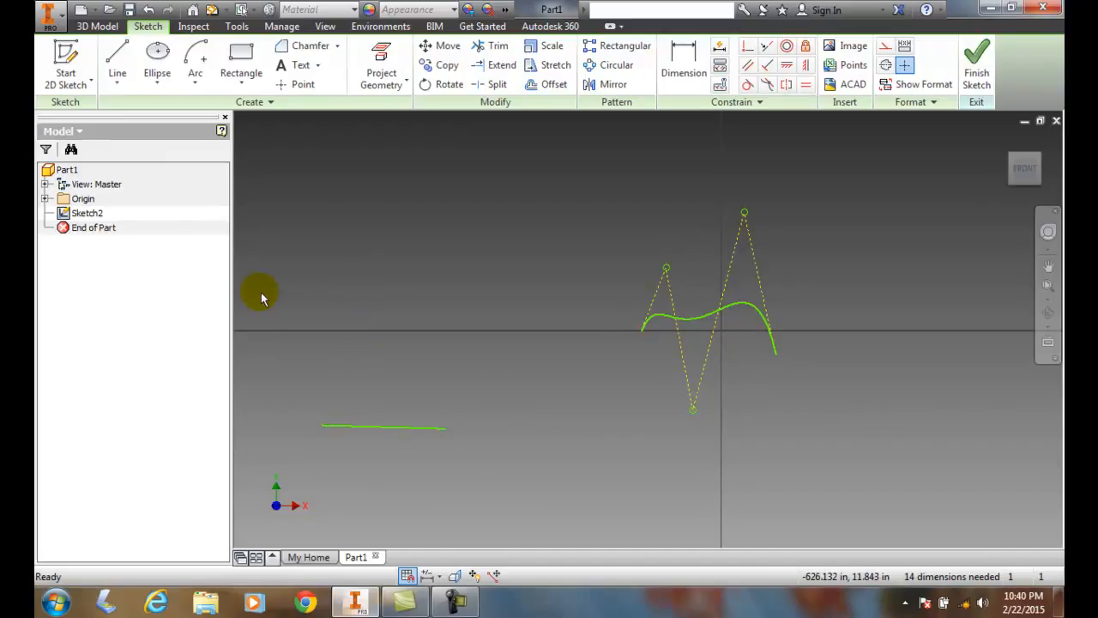
mouse_move(568, 382)
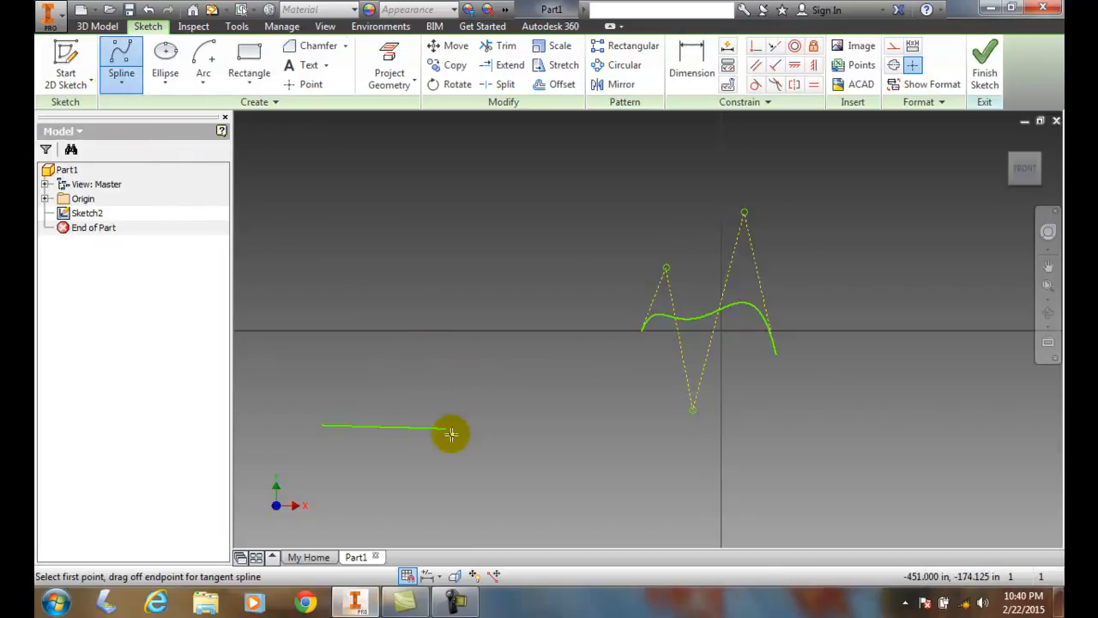
left_click(449, 434)
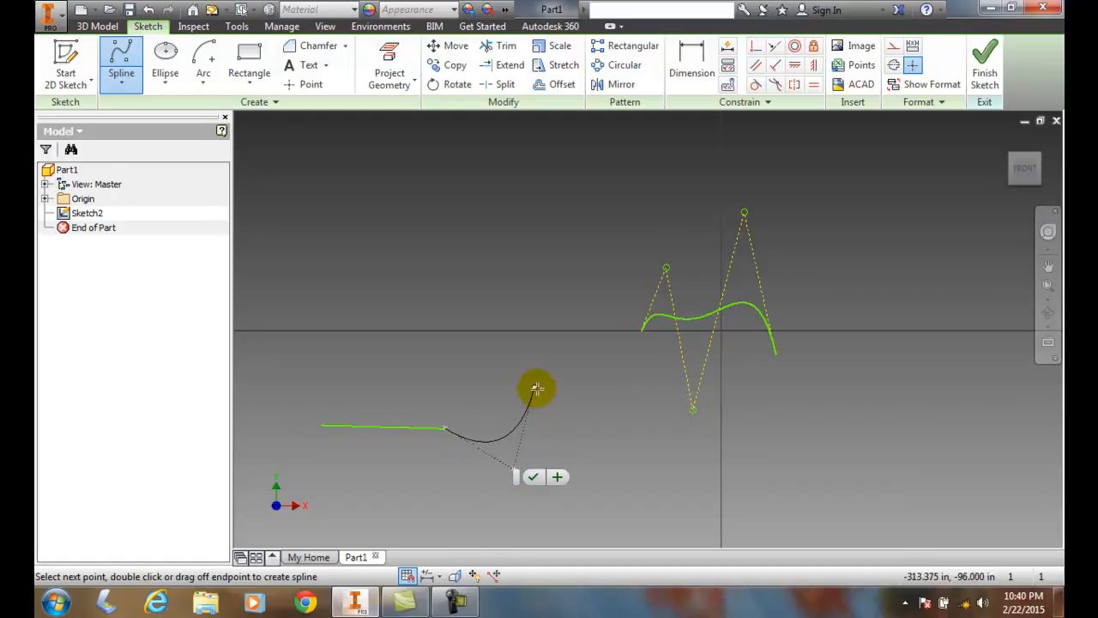
Step: Place the second spline's control vertices from the line end and finish the curve
left_click(625, 479)
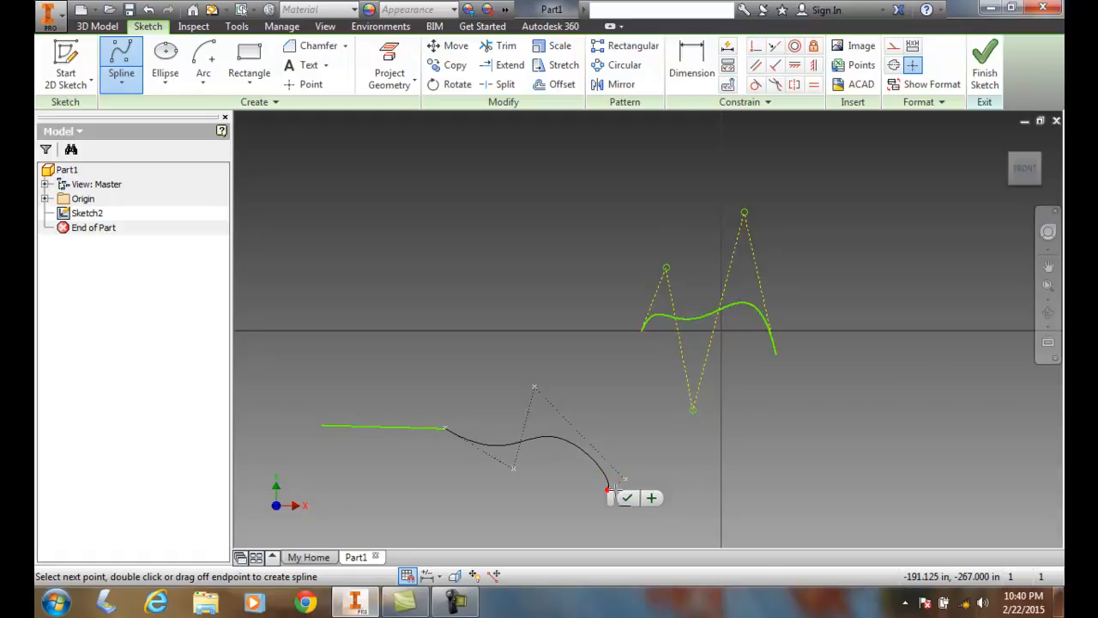
left_click(699, 468)
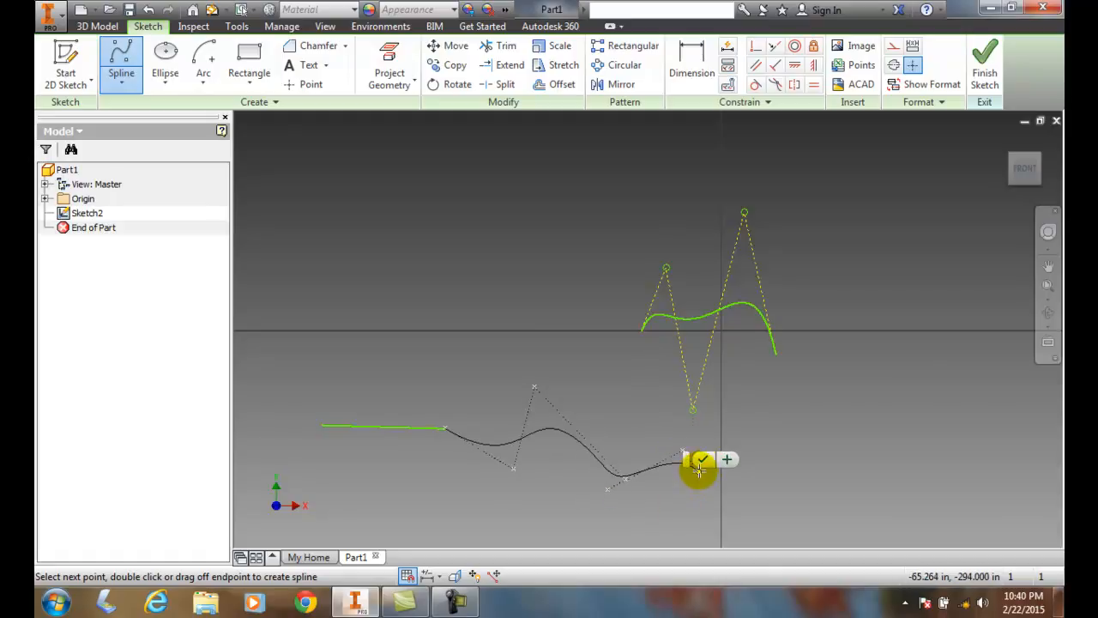
left_click(701, 460)
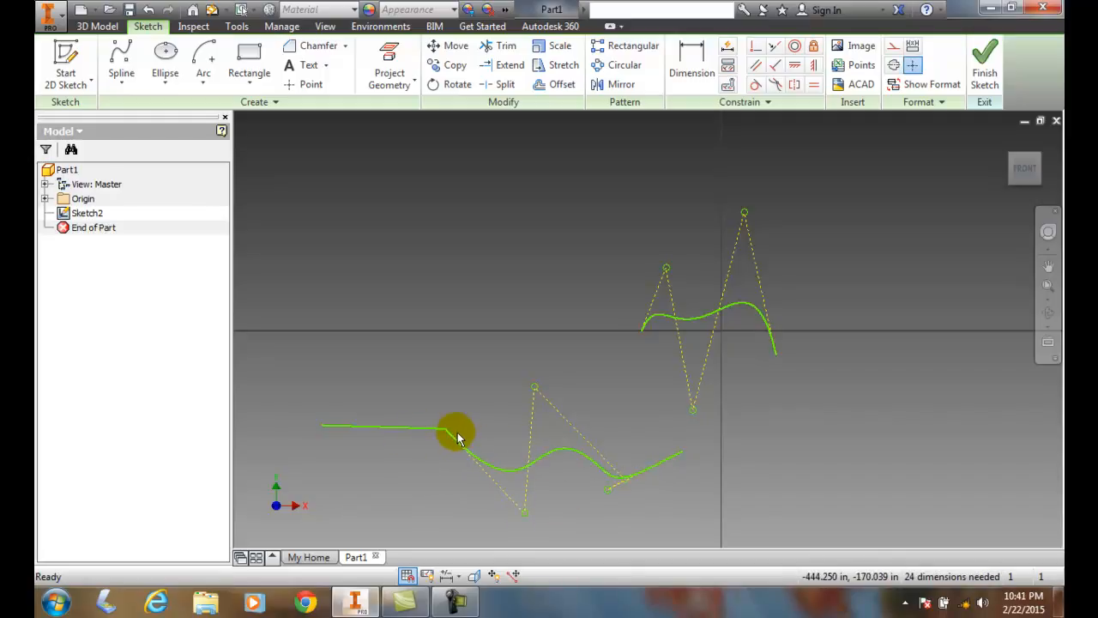
mouse_move(506, 391)
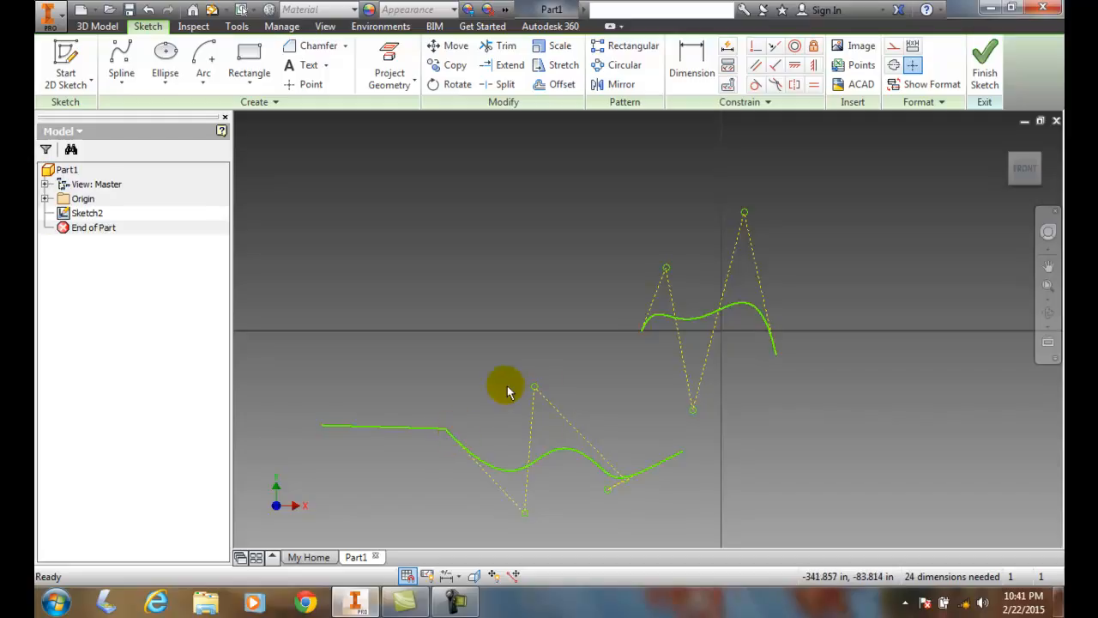
mouse_move(552, 476)
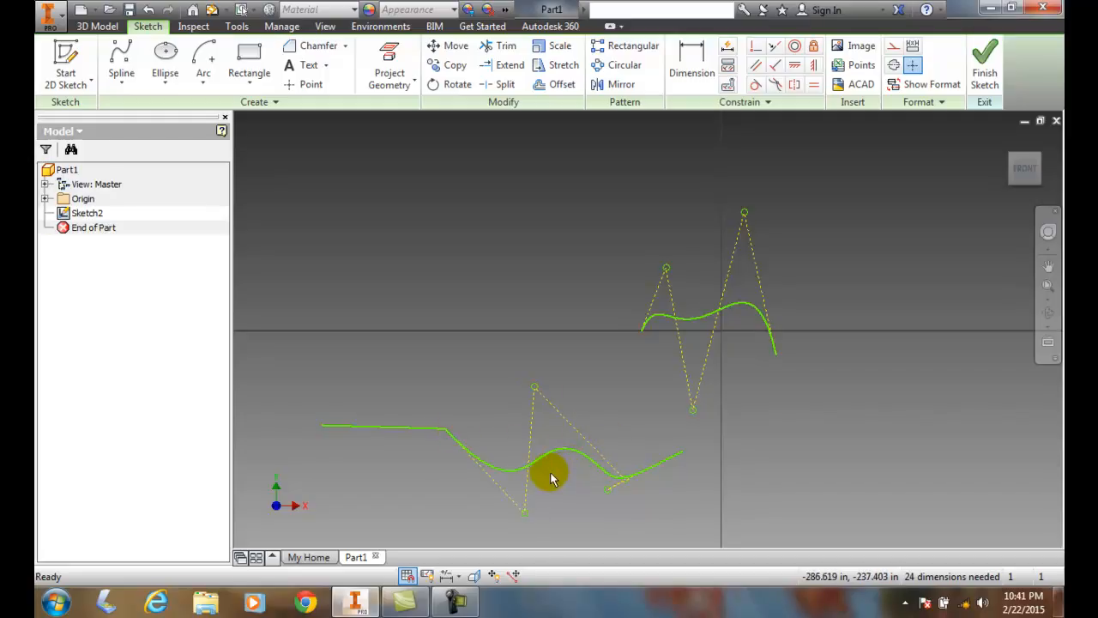
mouse_move(456, 466)
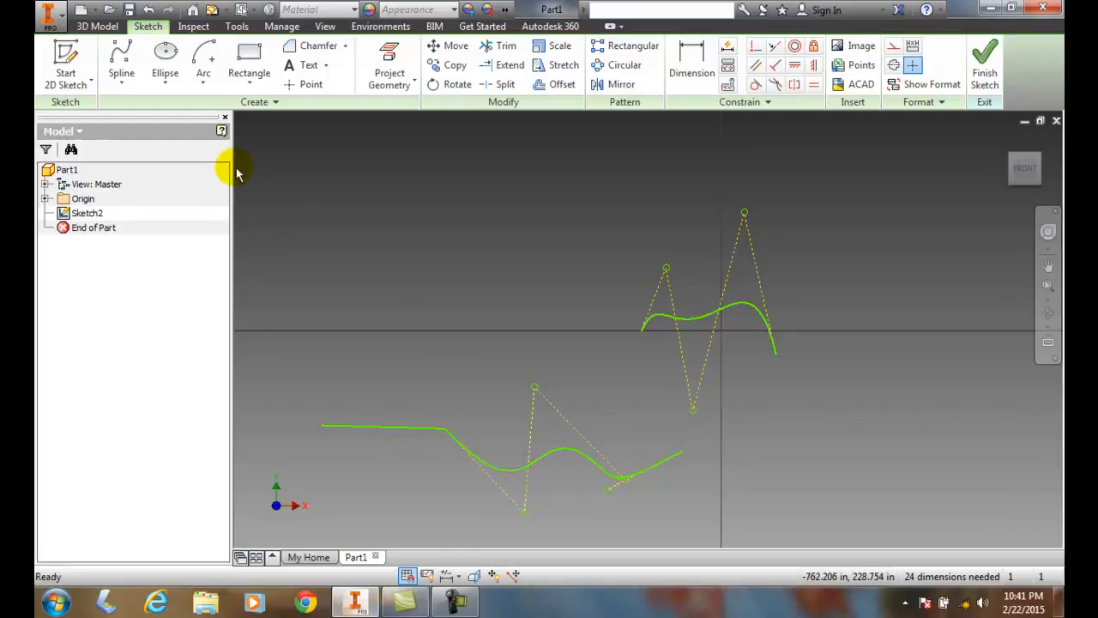
mouse_move(121, 56)
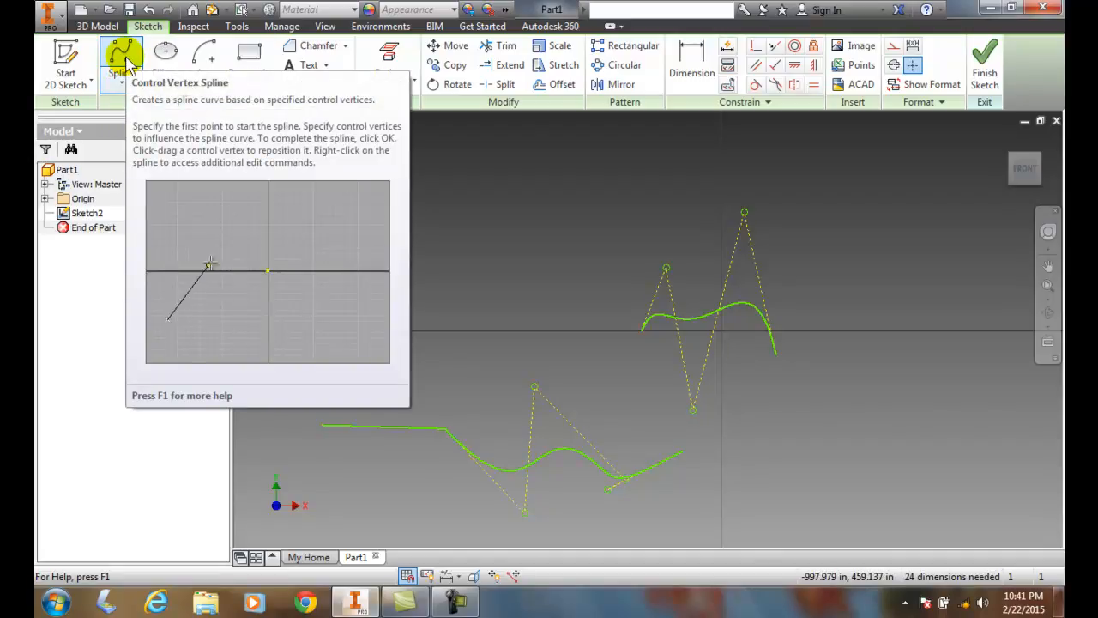
left_click(283, 318)
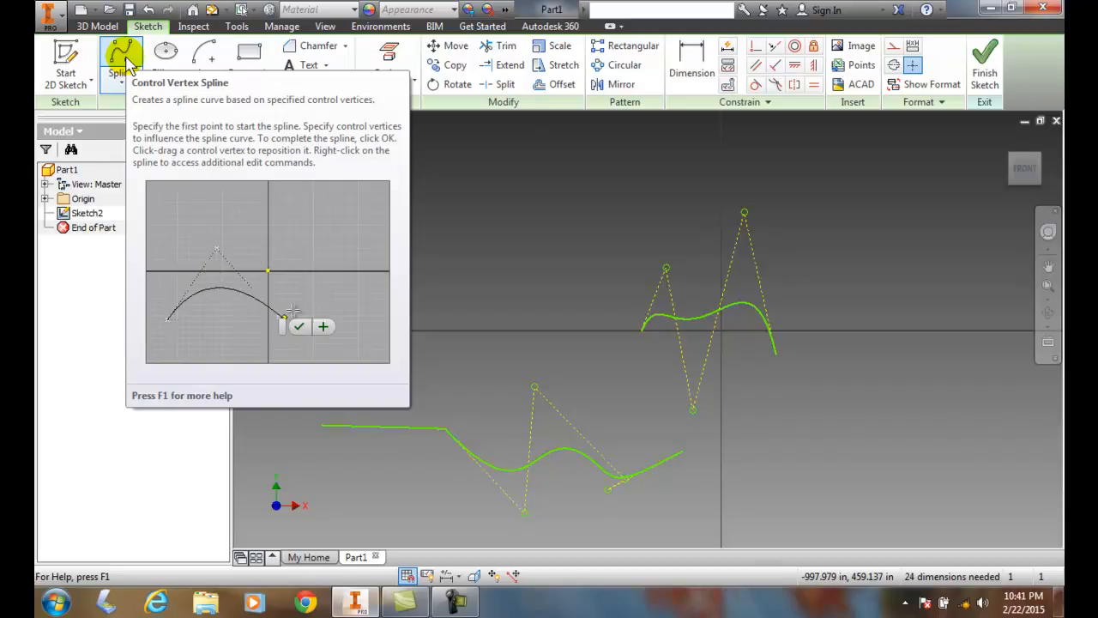
left_click(332, 231)
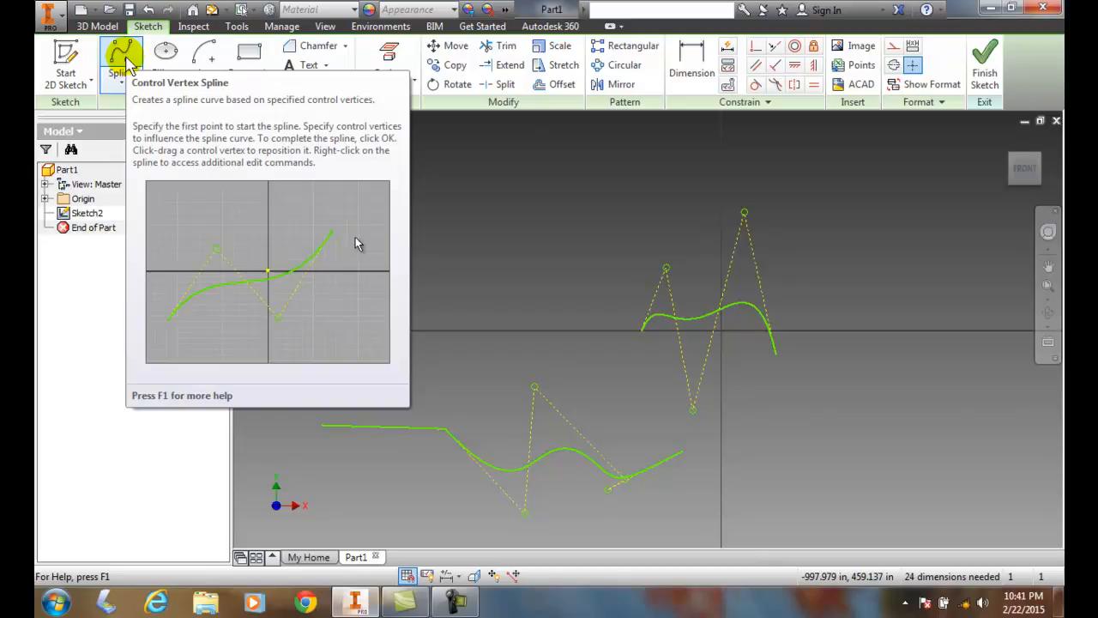
mouse_move(283, 324)
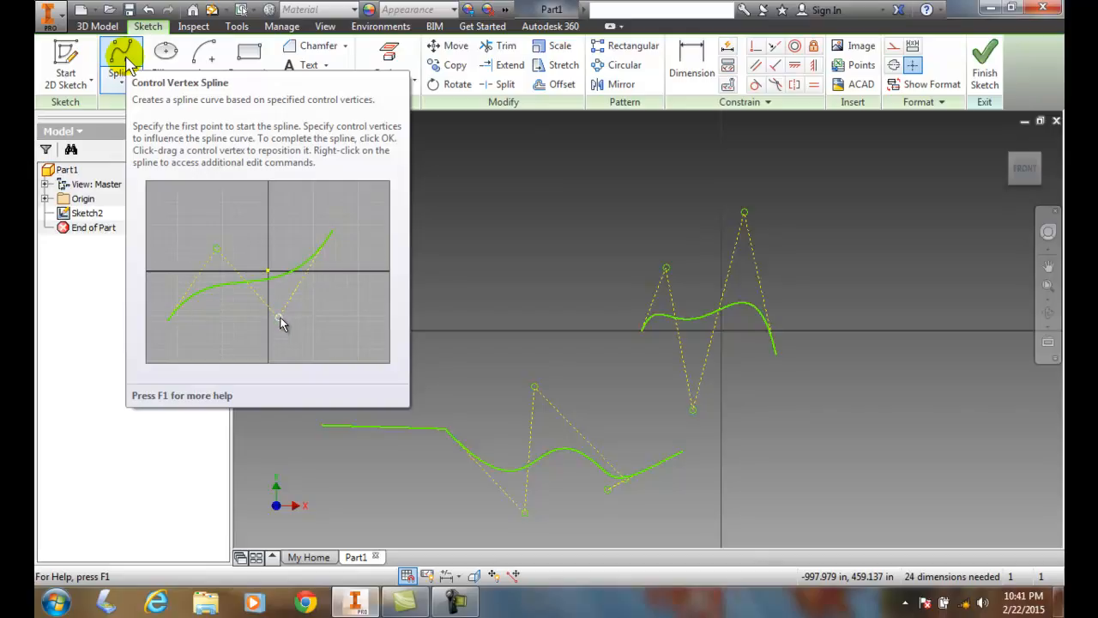